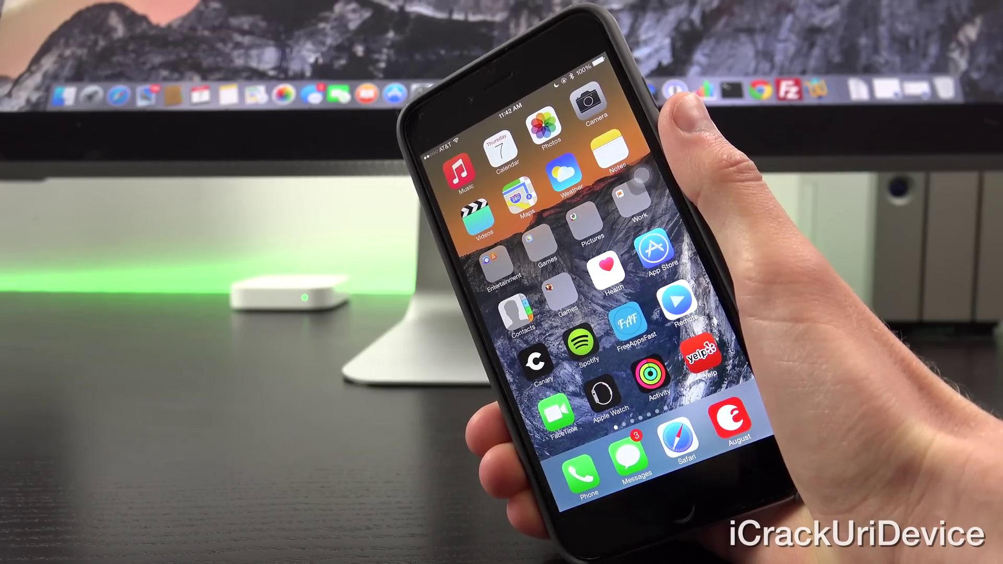
# Launch the FreeAppsFast Apple Watch Giveaway page from its home-screen icon in Safari.
pyautogui.click(637, 326)
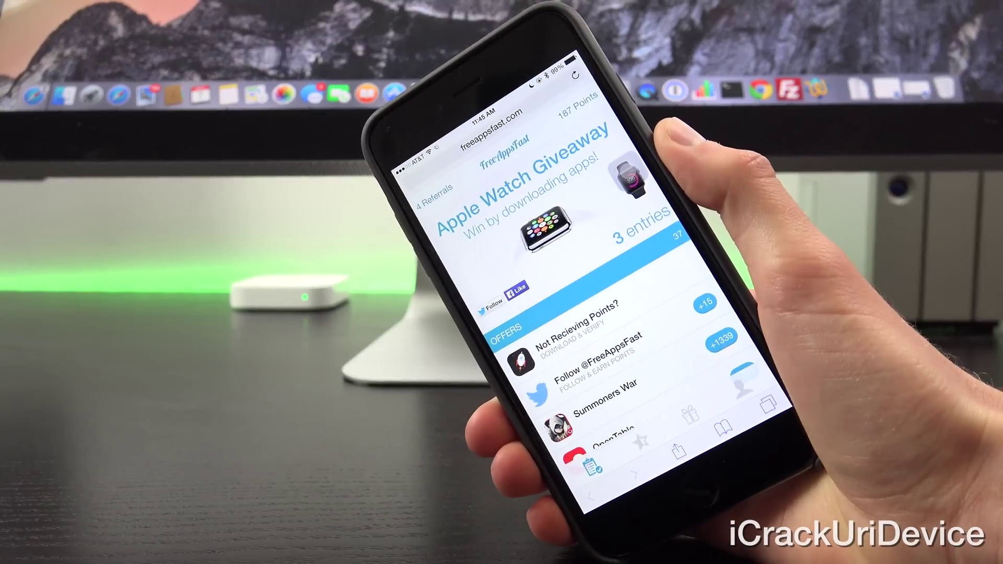